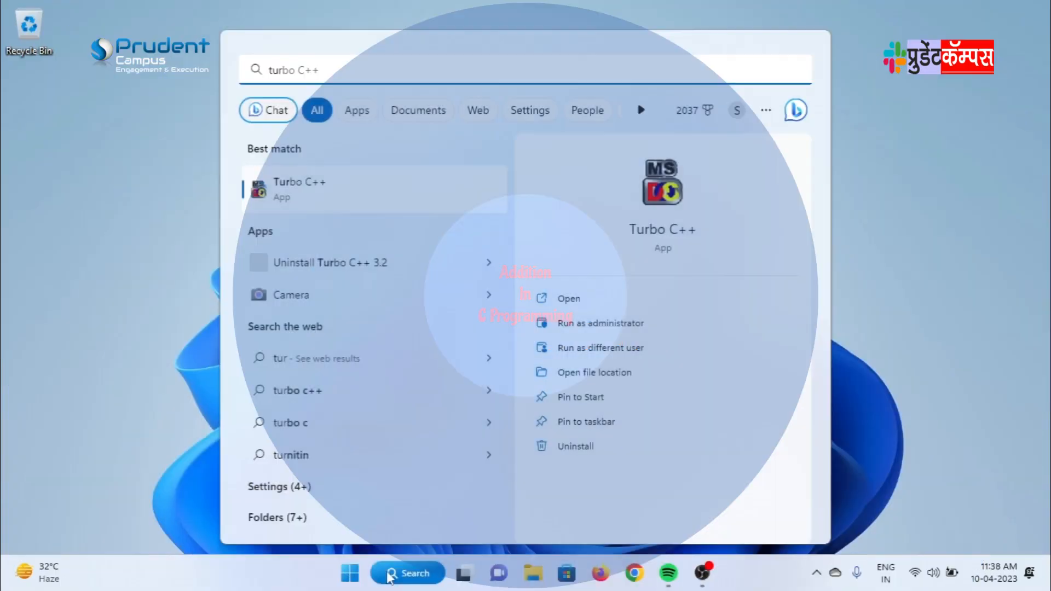
Launch Turbo C++ from the Start menu search results and start its editor.
{"action": "left_click", "coordinate": [568, 298]}
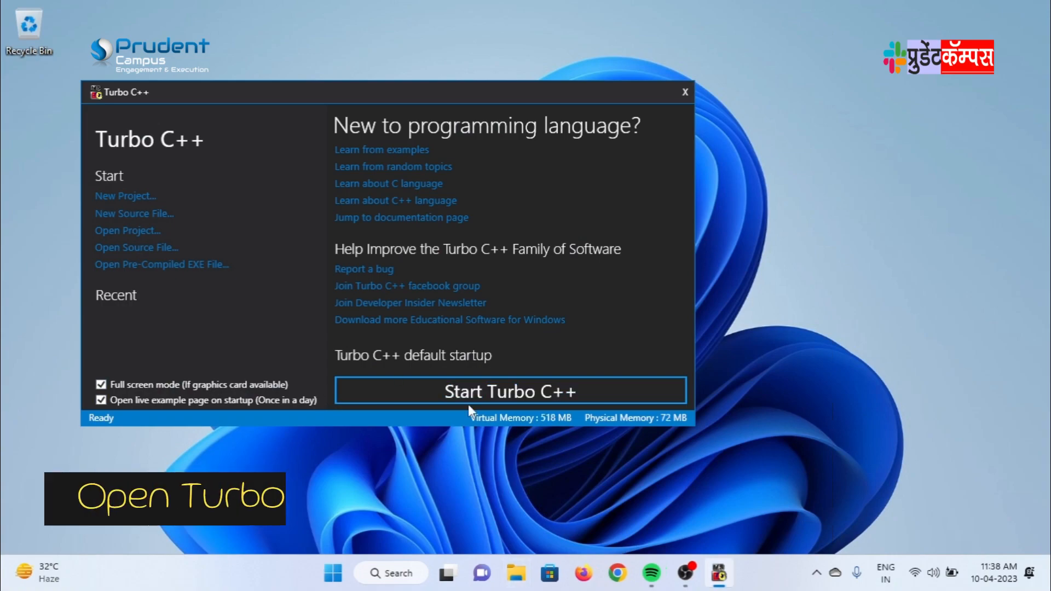
{"action": "left_click", "coordinate": [510, 391]}
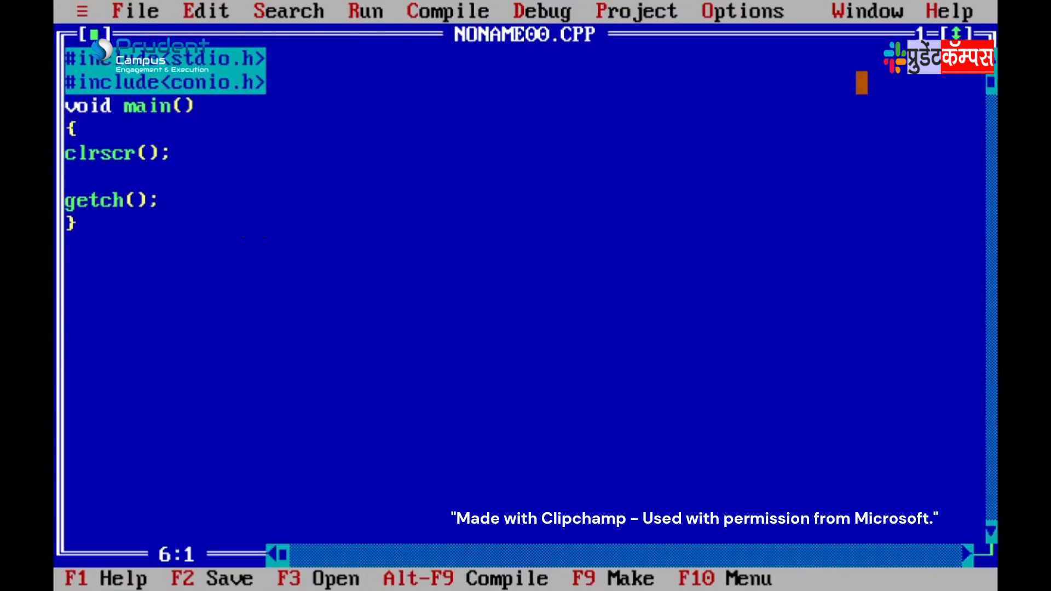
Add a printf line showing the prompt "enter 2 numbers :".
{"action": "type", "text": "printf(\"enter 2 numbe"}
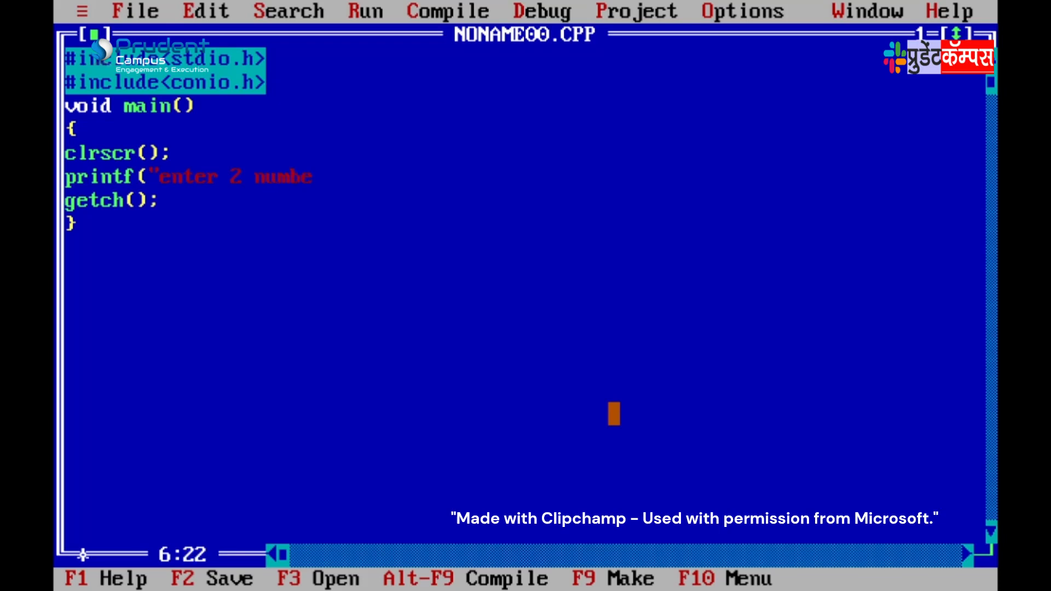
{"action": "type", "text": "rs :"}
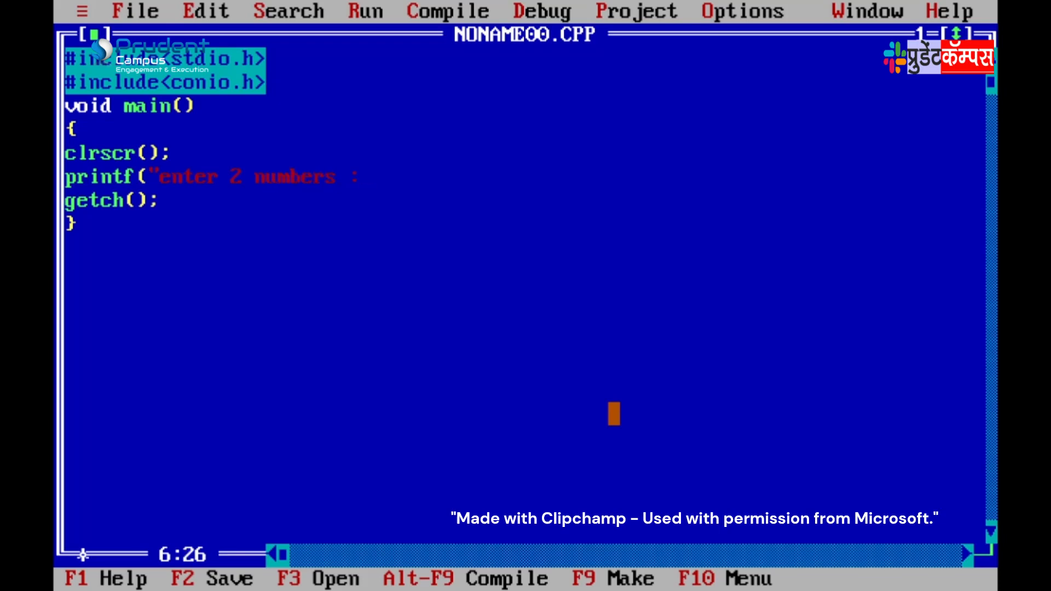
{"action": "type", "text": "\""}
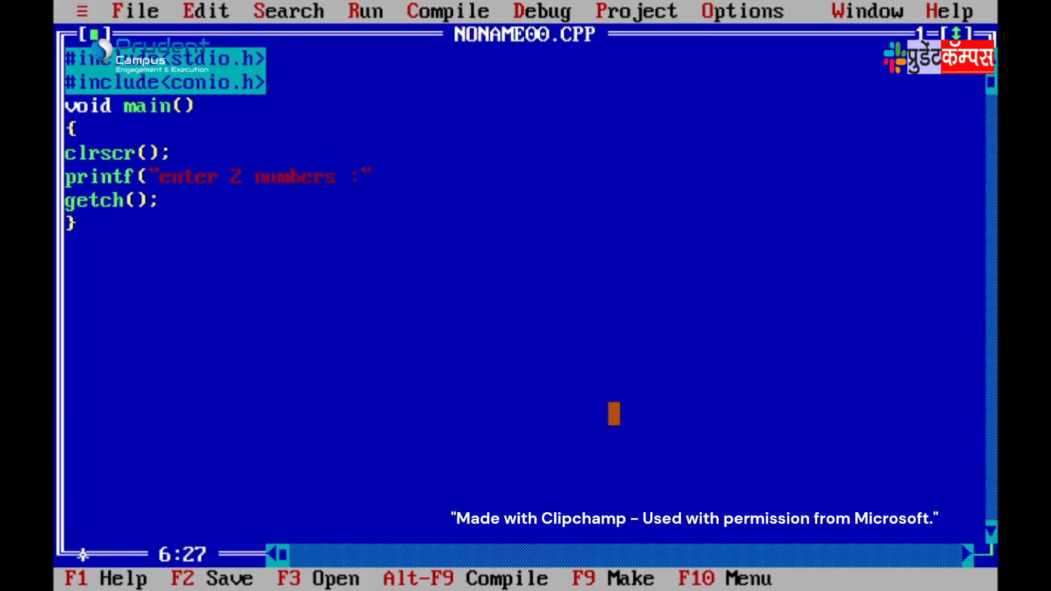
Add scanf("%d %d",&a,&b); to read the two integers.
{"action": "type", "text": "sca"}
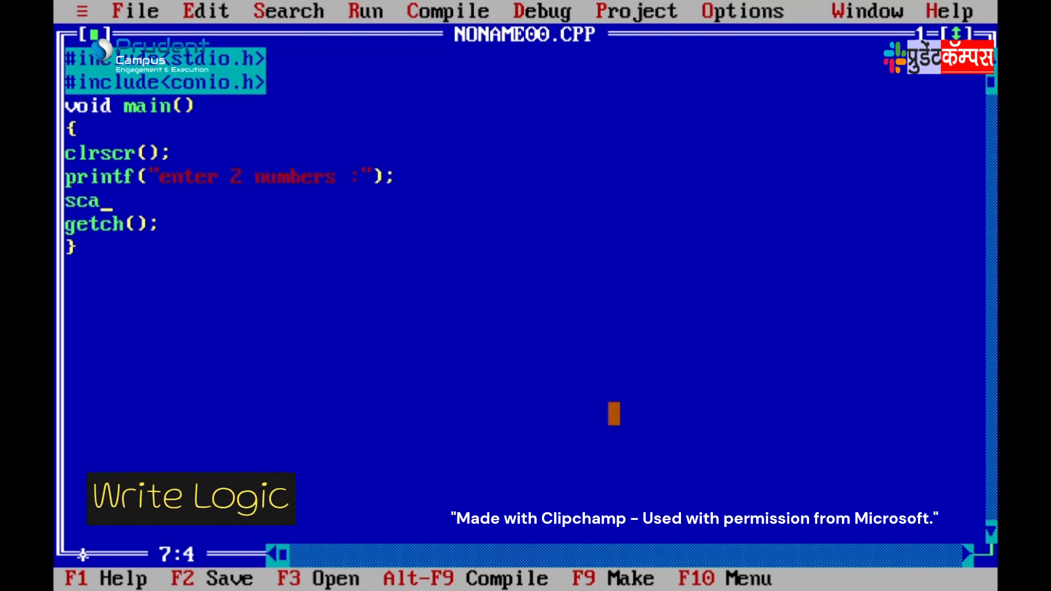
{"action": "type", "text": "nf"}
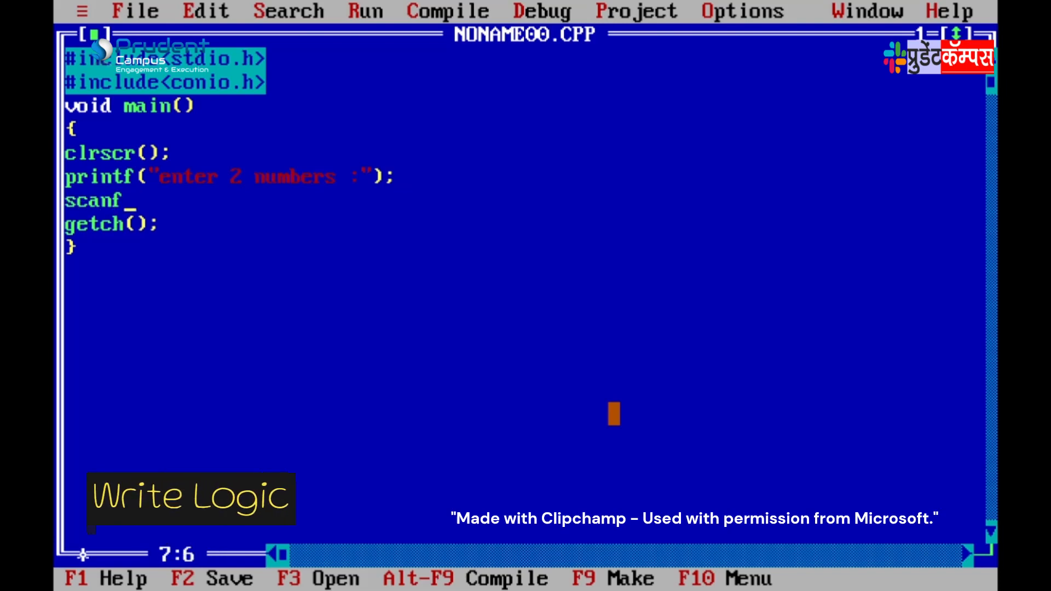
{"action": "type", "text": "(\""}
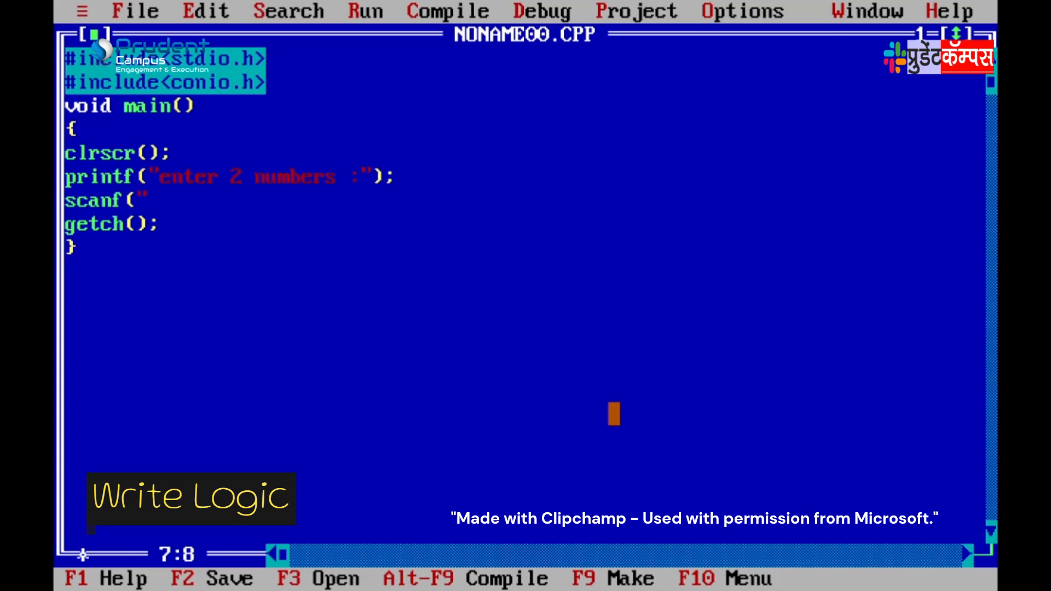
{"action": "type", "text": "%d\""}
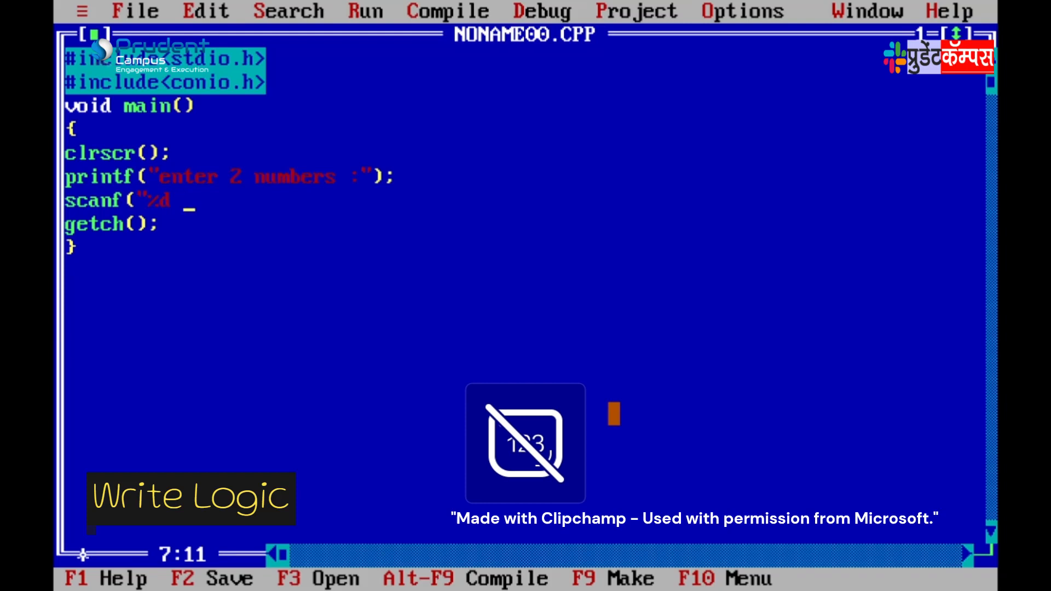
{"action": "type", "text": "%d"}
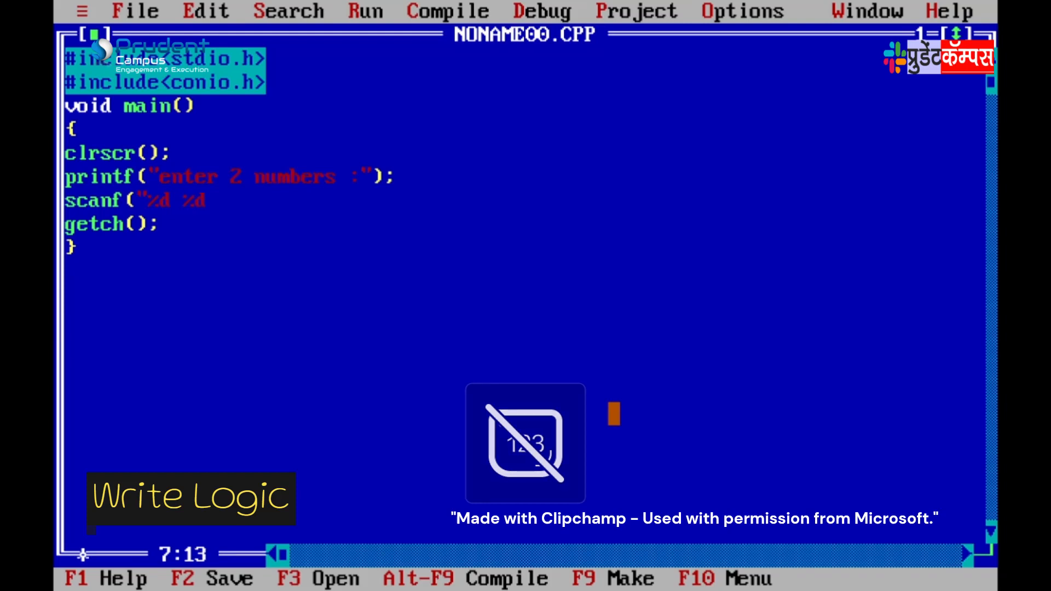
{"action": "type", "text": ","}
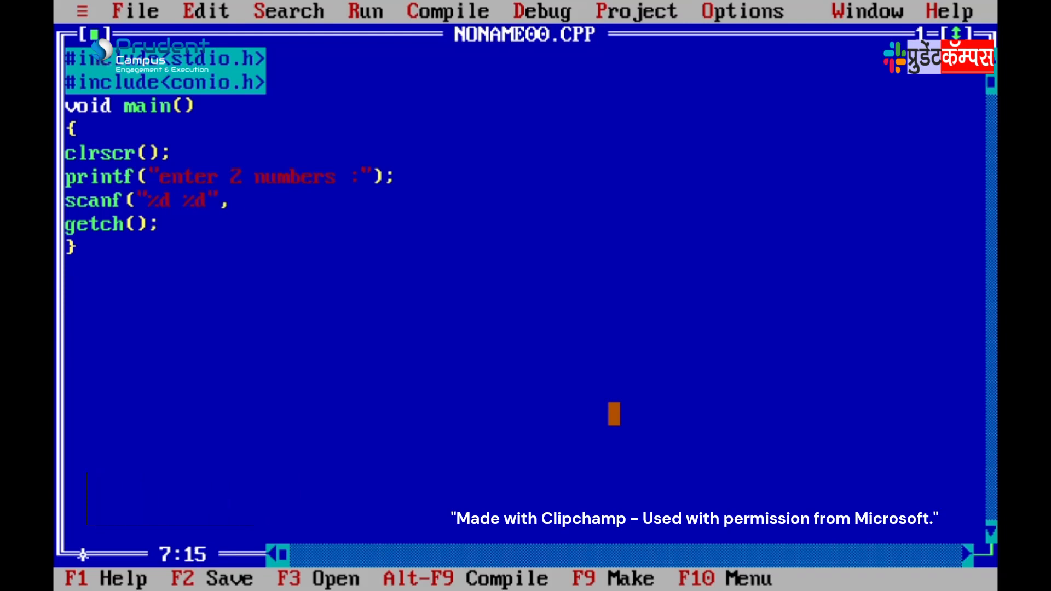
{"action": "type", "text": "&"}
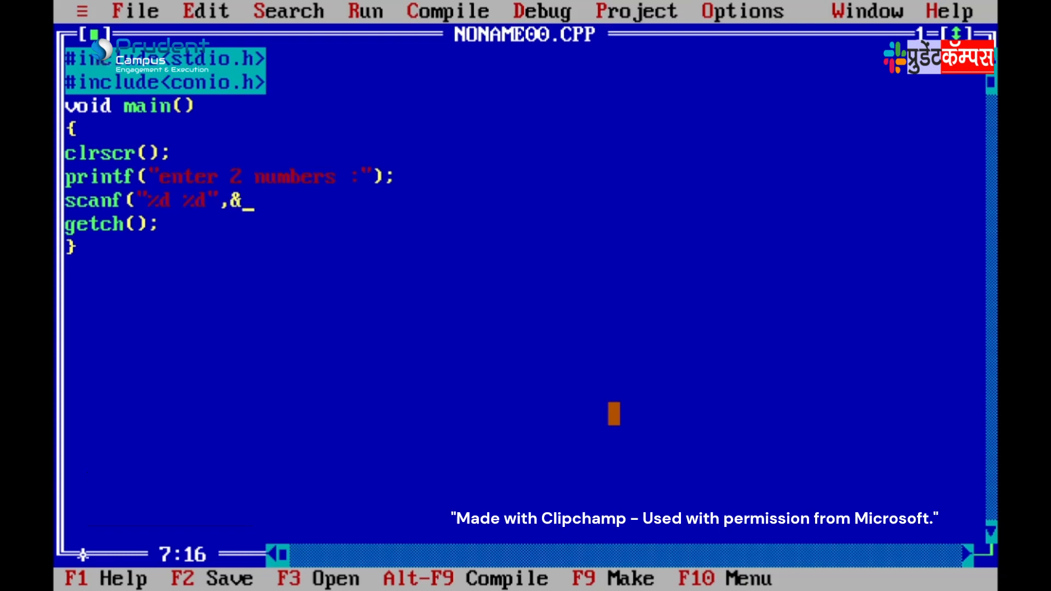
{"action": "type", "text": "a"}
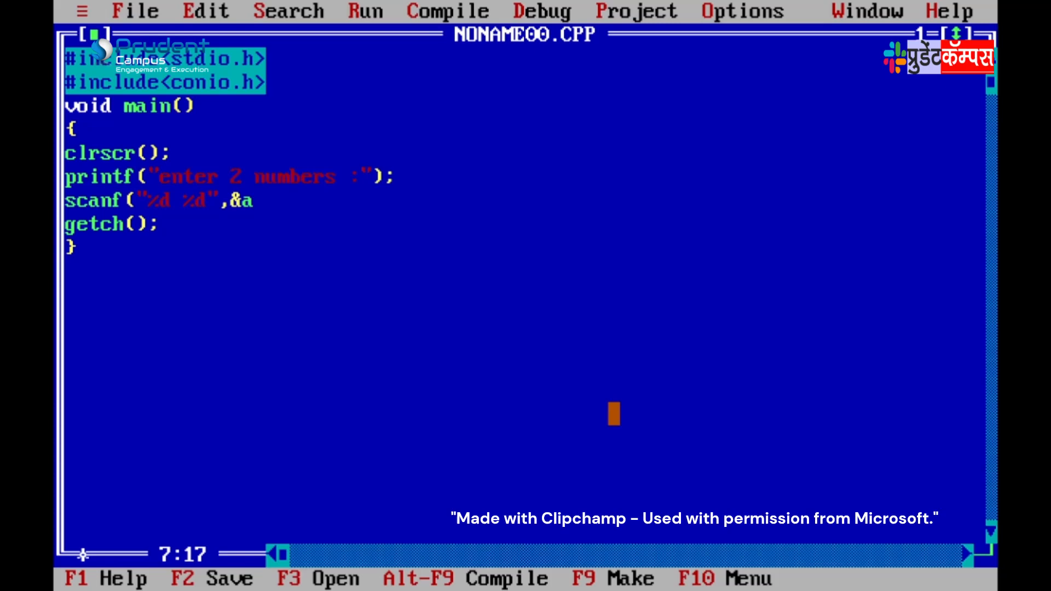
{"action": "type", "text": ",7"}
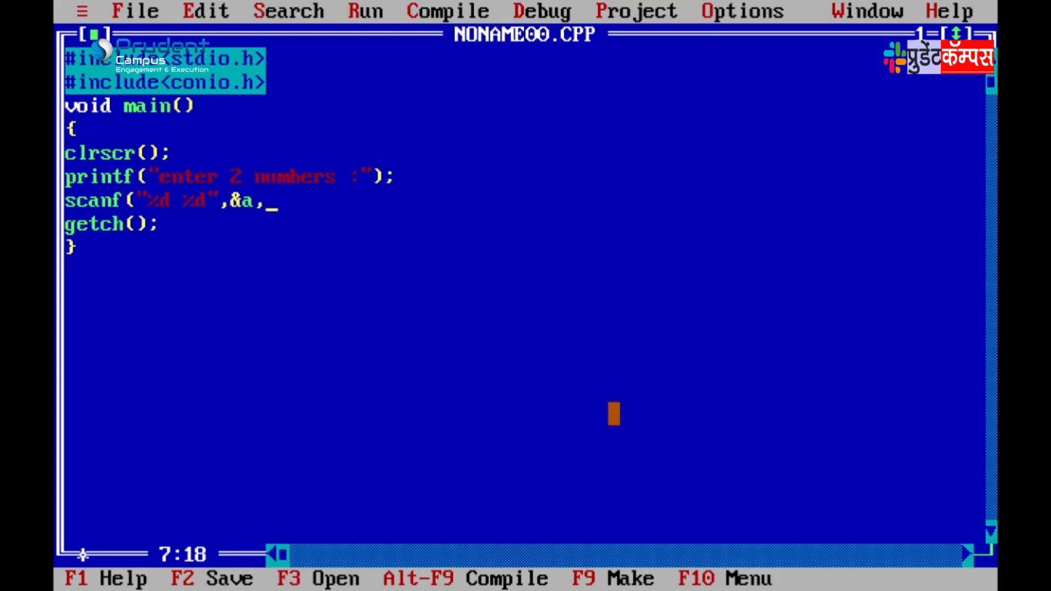
{"action": "type", "text": "&b)"}
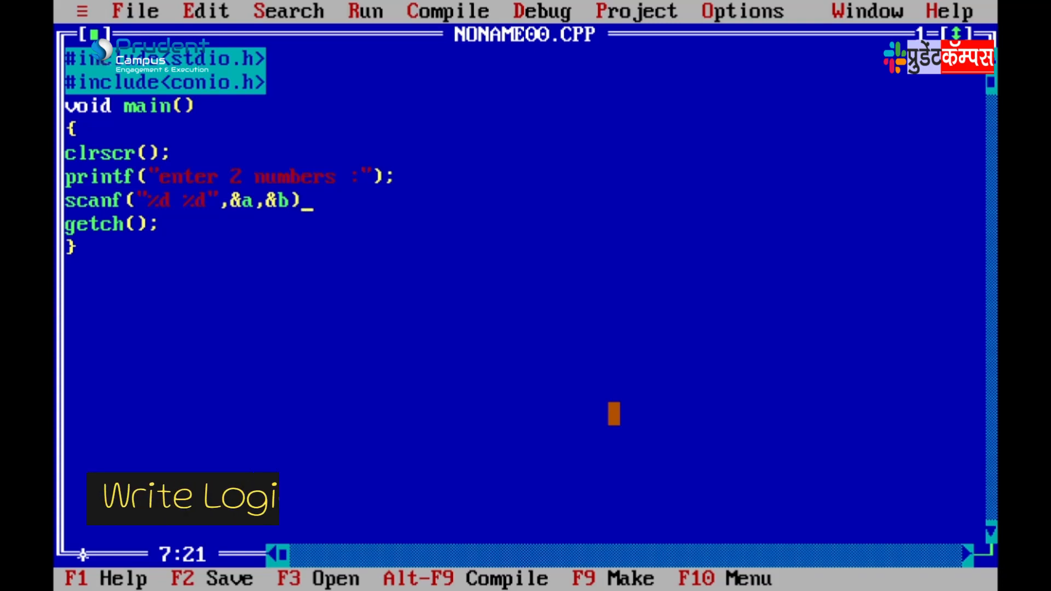
{"action": "type", "text": ";"}
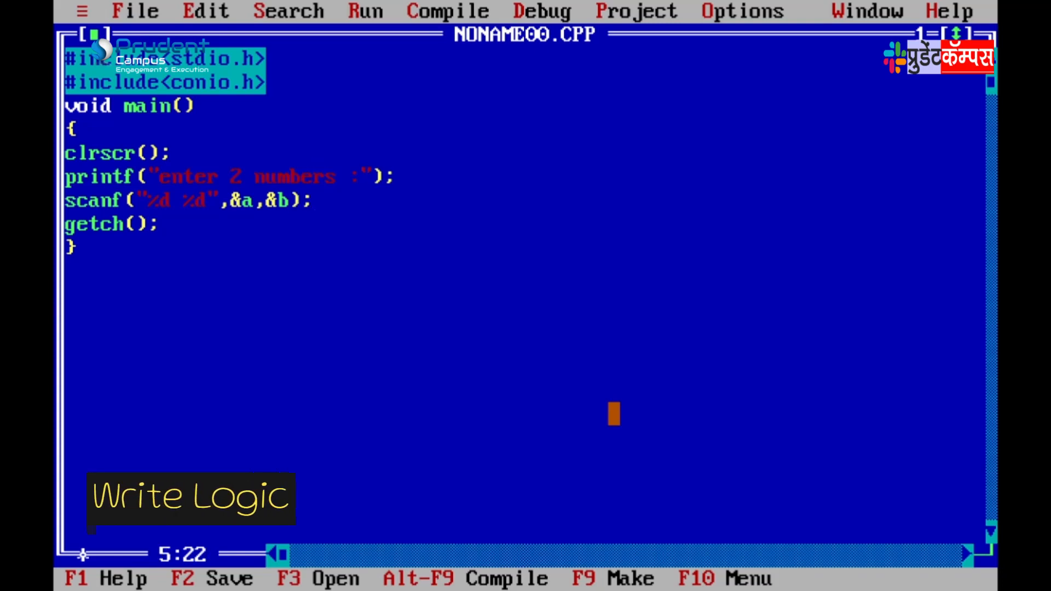
Declare int a,b; and add printf("\n ADDITION OF THESE 2 NUMBERS :",a+b);.
{"action": "type", "text": "int"}
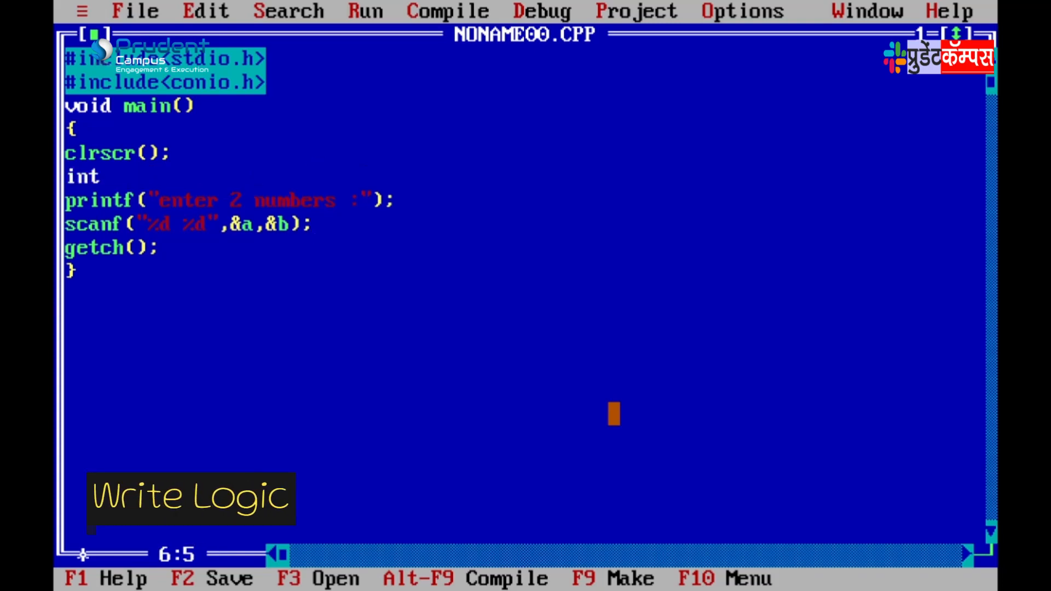
{"action": "type", "text": "a,b;"}
{"action": "type", "text": "pri"}
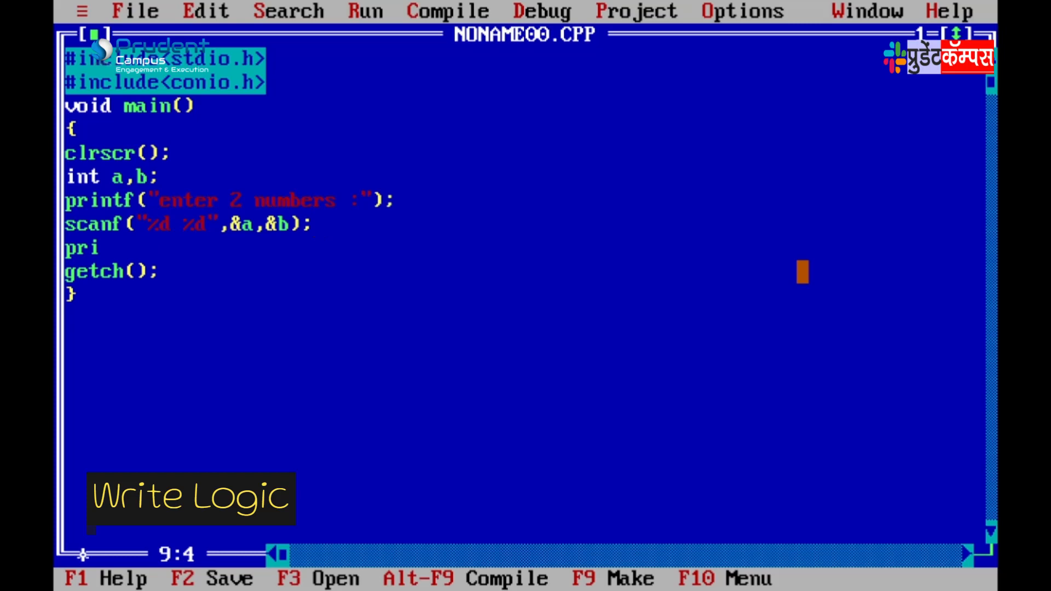
{"action": "type", "text": "ntf("}
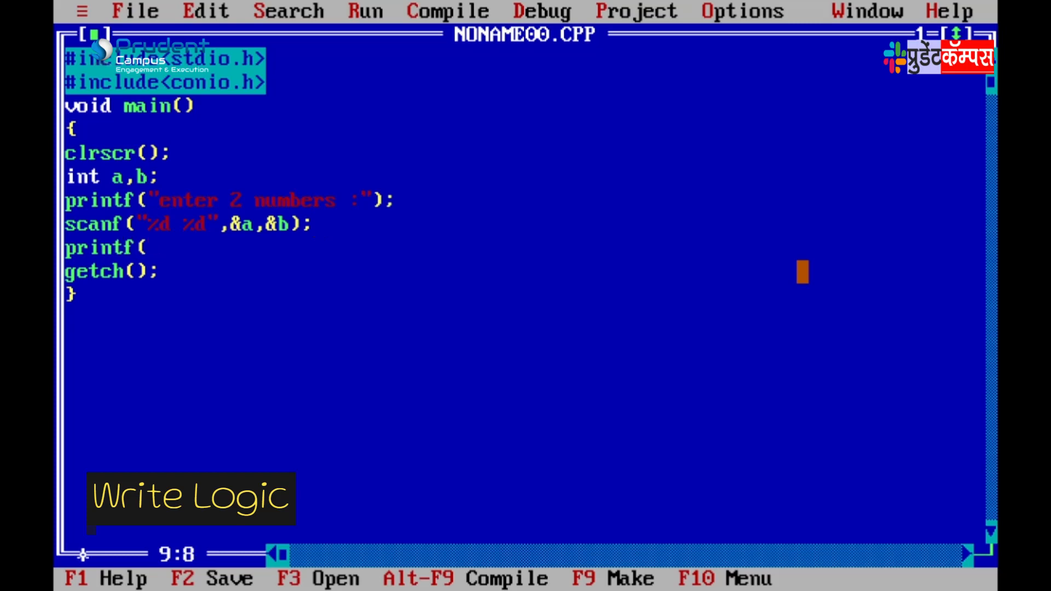
{"action": "type", "text": "AD"}
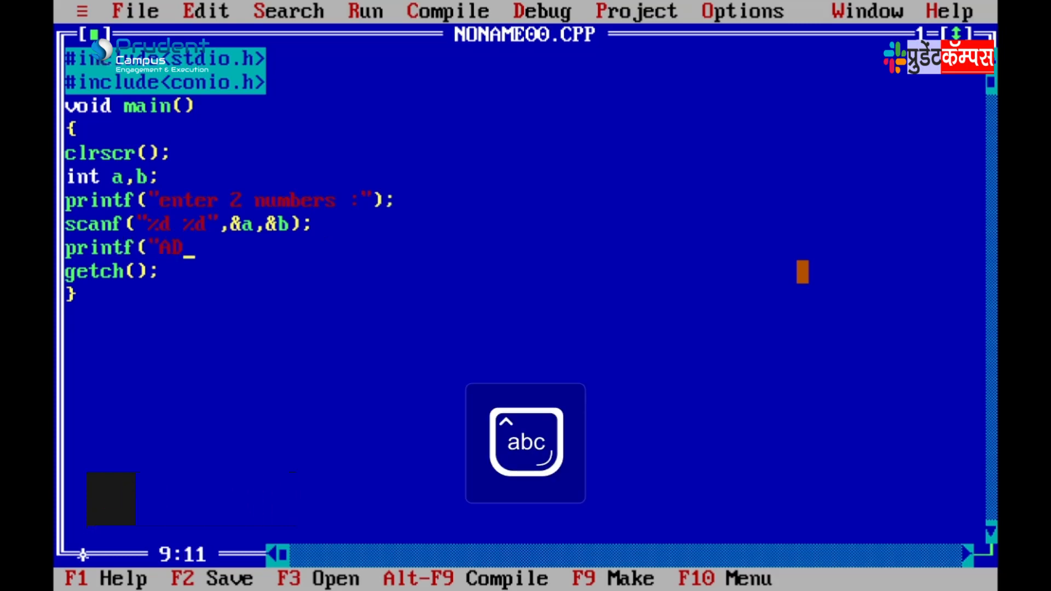
{"action": "type", "text": "DITION"}
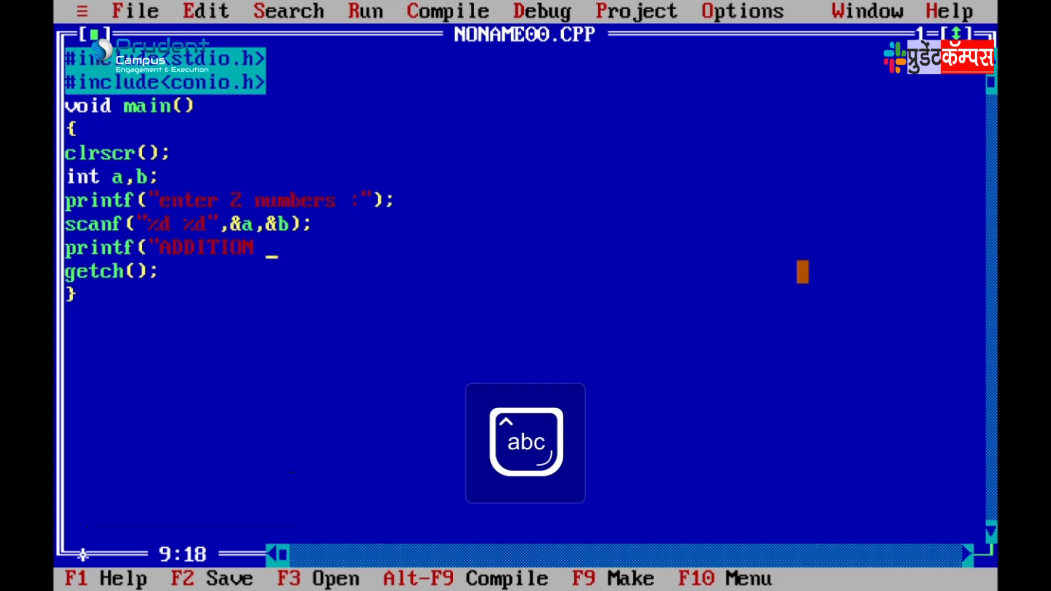
{"action": "type", "text": "OF THESE"}
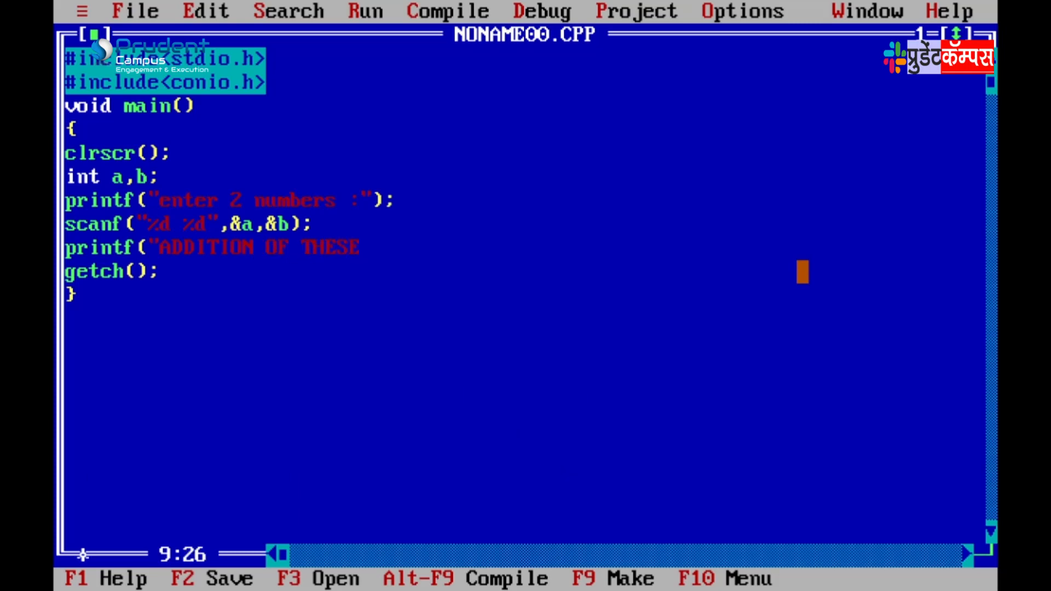
{"action": "type", "text": "2 NUMBE"}
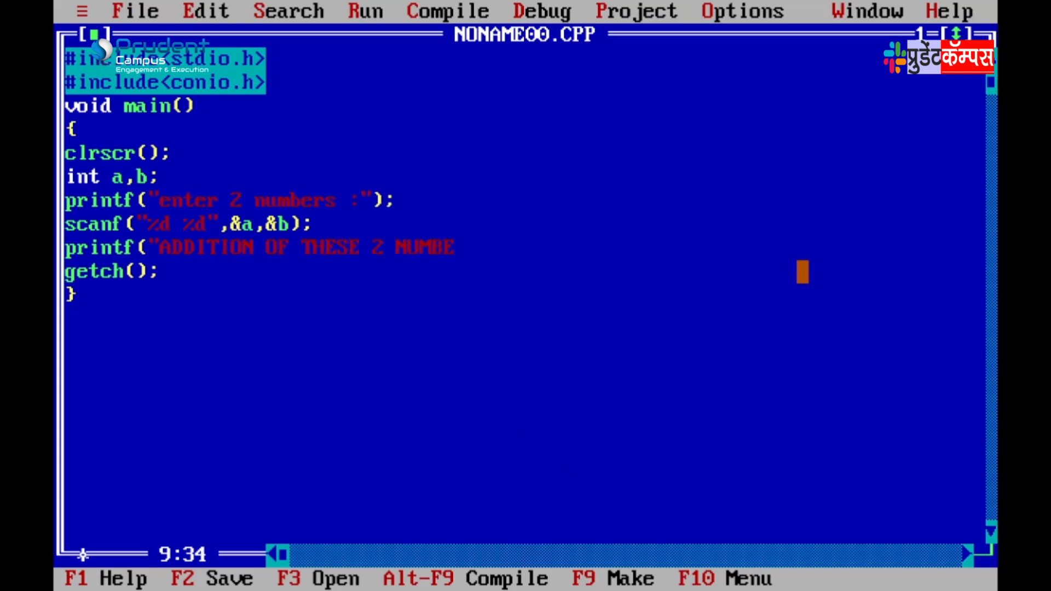
{"action": "type", "text": "RS :"}
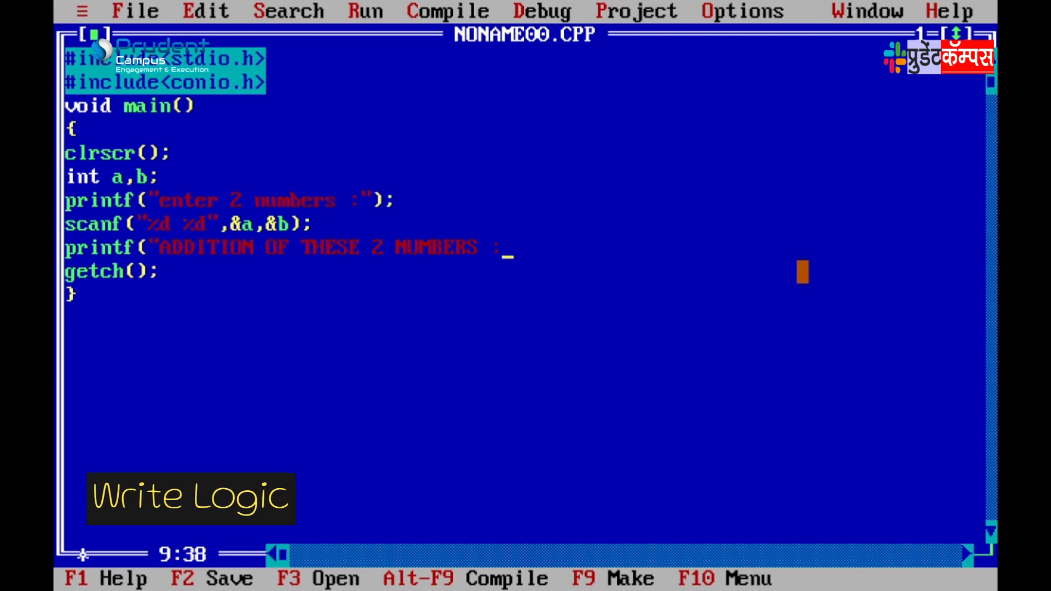
{"action": "type", "text": "\",A+"}
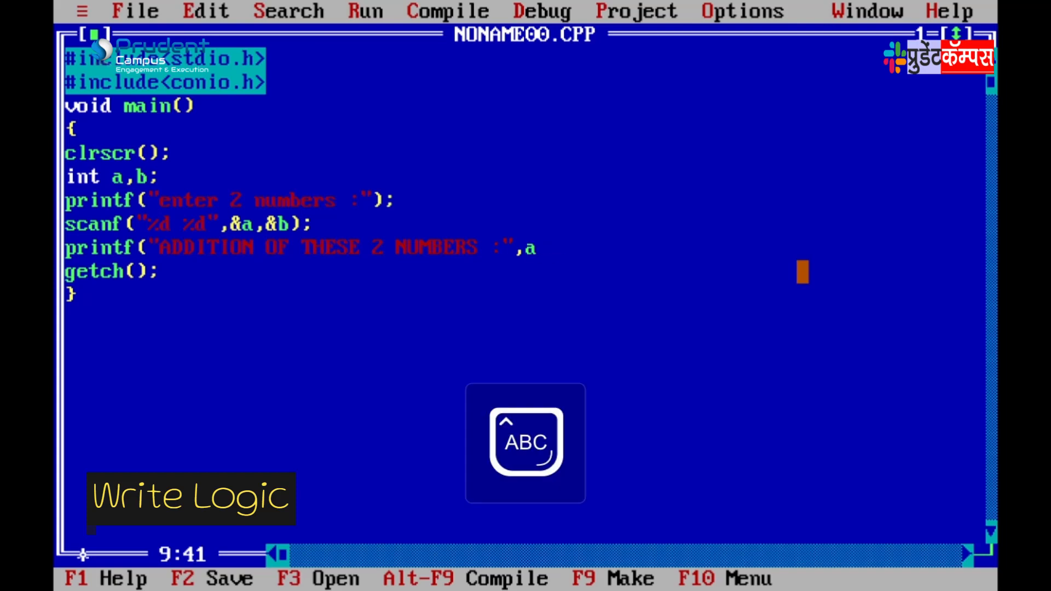
{"action": "type", "text": "+b"}
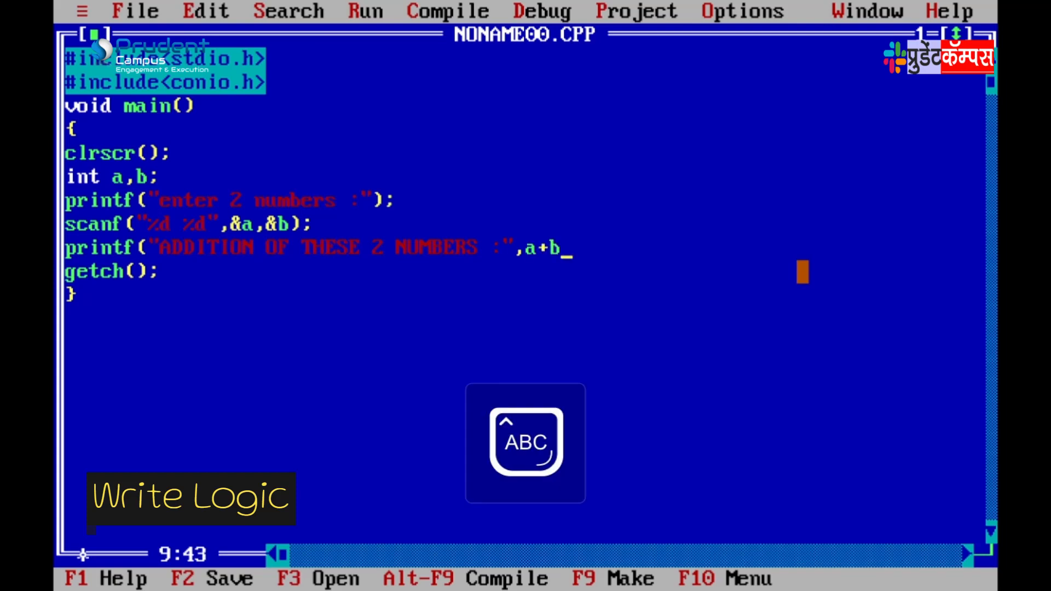
{"action": "type", "text": ");"}
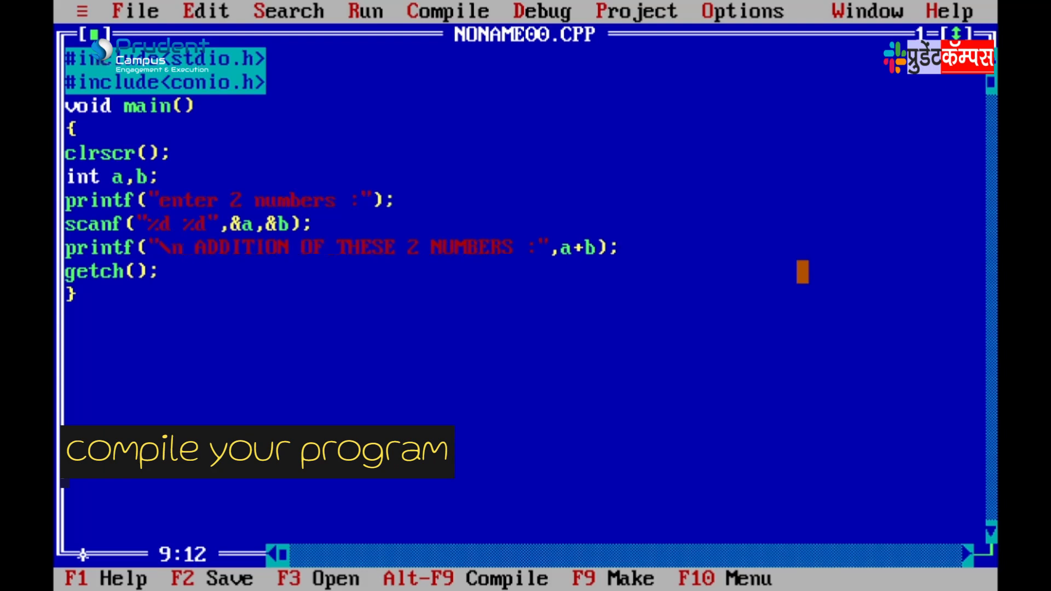
Compile and run the addition program from the Run menu, then open the File menu.
{"action": "left_click", "coordinate": [365, 12]}
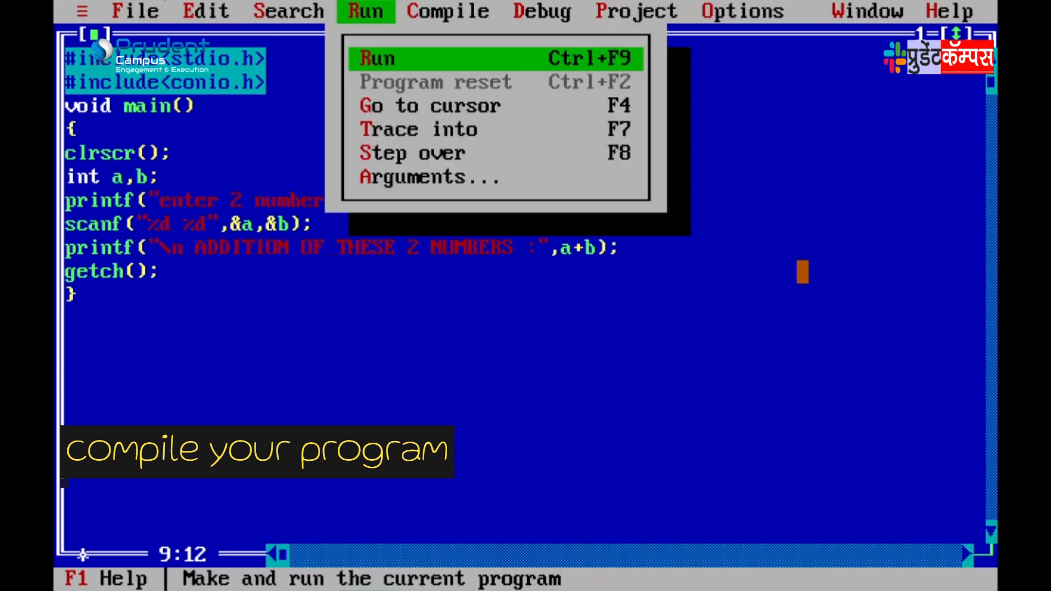
{"action": "left_click", "coordinate": [448, 12]}
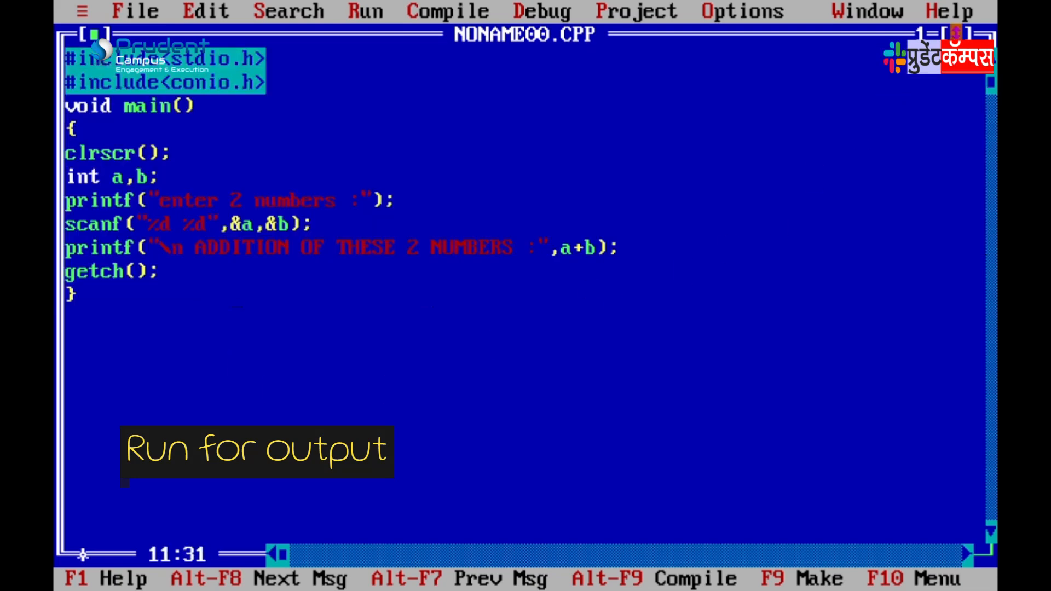
{"action": "left_click", "coordinate": [134, 11]}
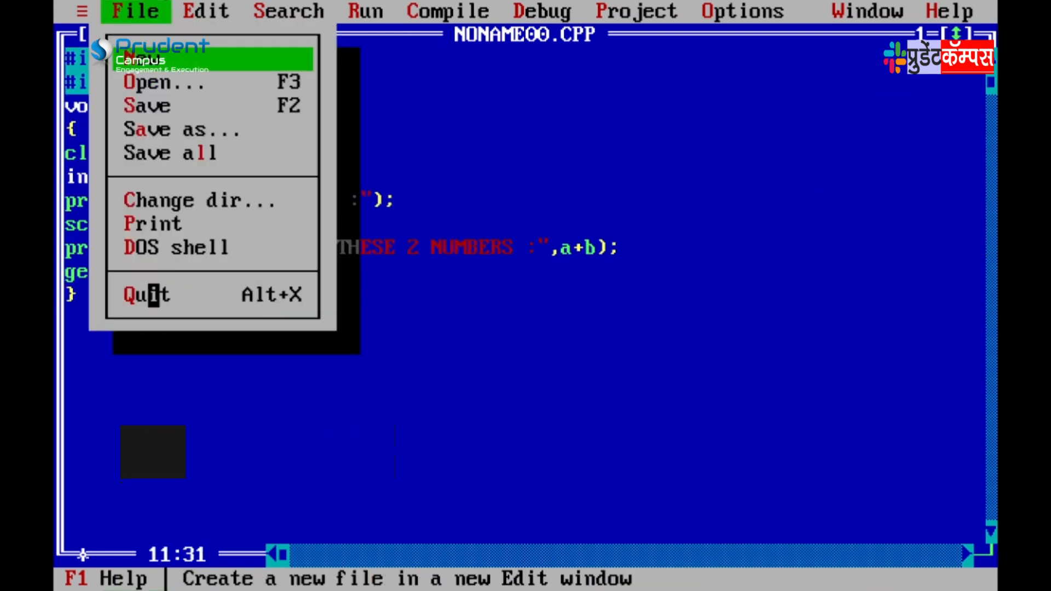